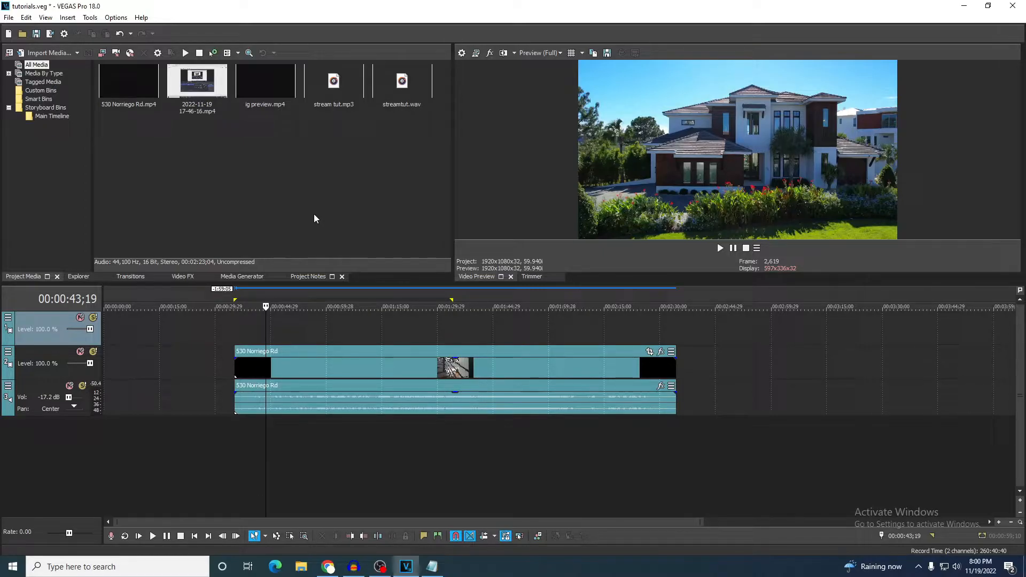
# Step: Show the Solid Color generator presets in the Media Generators list
pyautogui.click(242, 276)
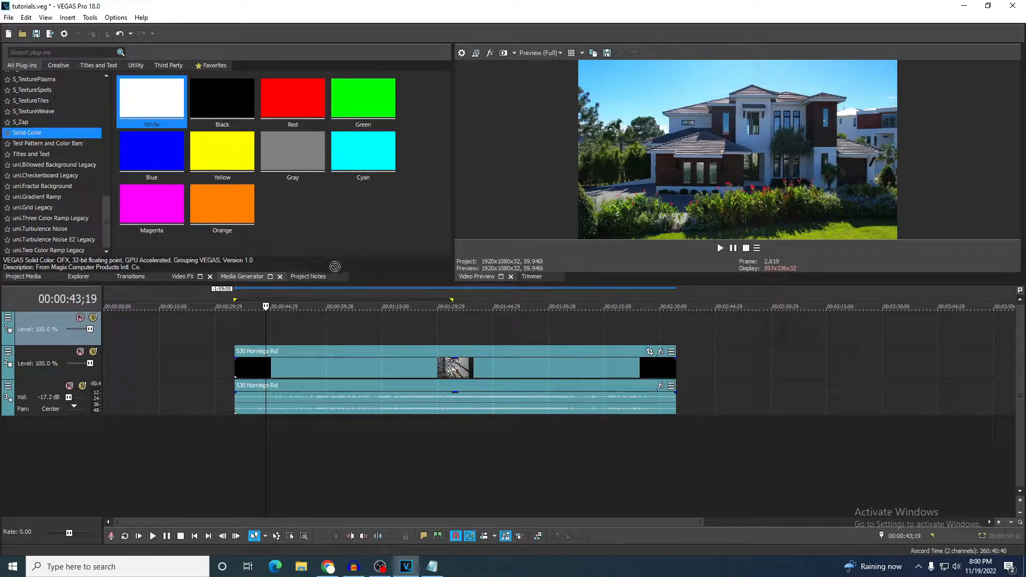
# Step: Place the White preset on the top track and stretch it across the whole house clip
pyautogui.doubleClick(150, 98)
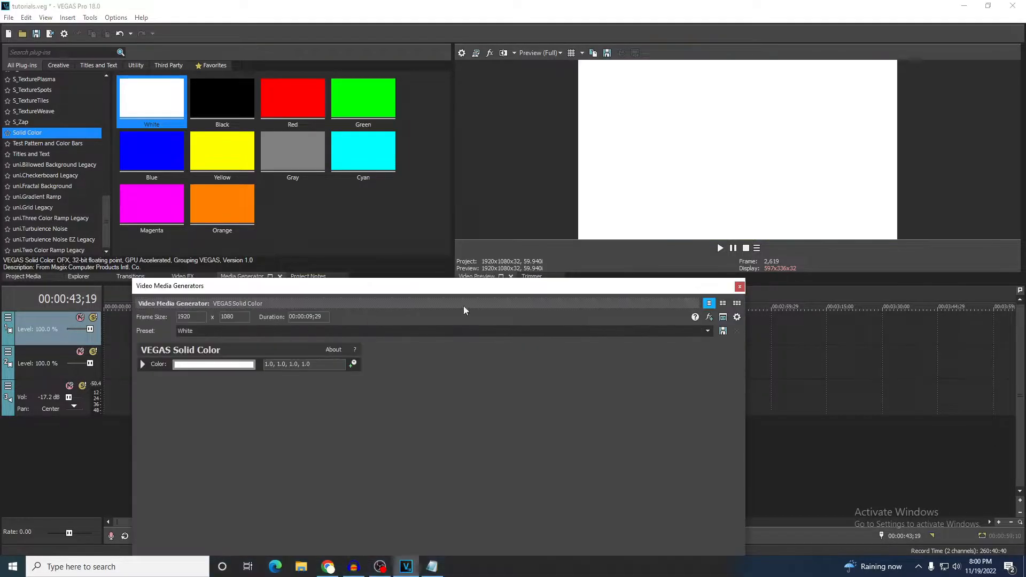
pyautogui.click(740, 286)
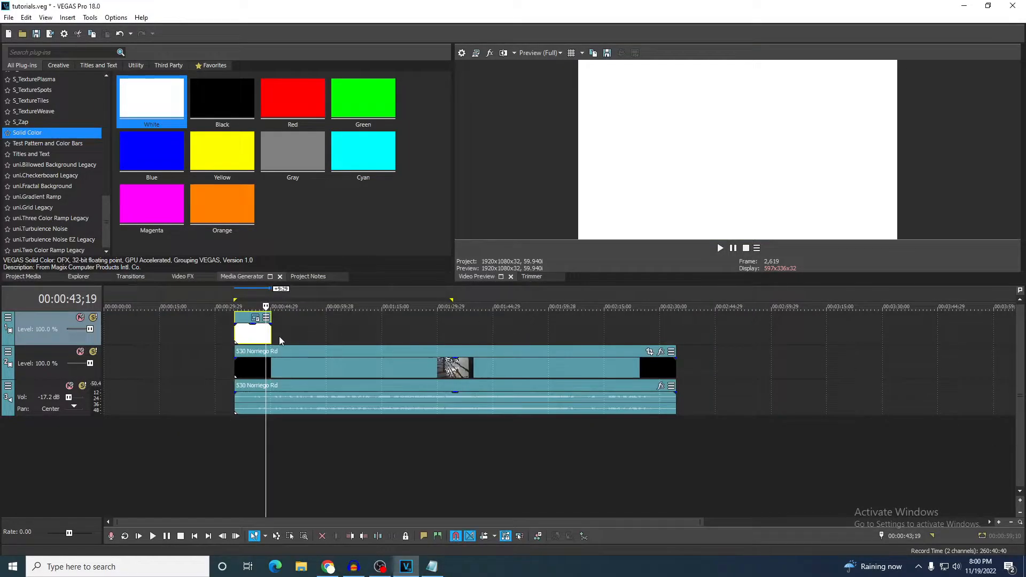
pyautogui.moveTo(271, 330); pyautogui.dragTo(663, 330)
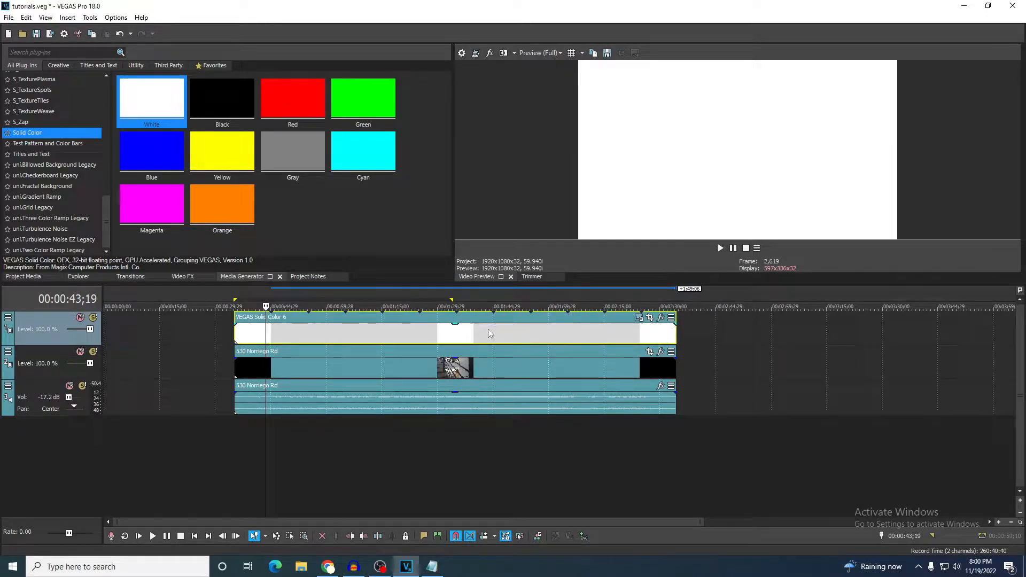
# Step: Set the white track's compositing mode to Multiply so the house footage shows through
pyautogui.click(8, 317)
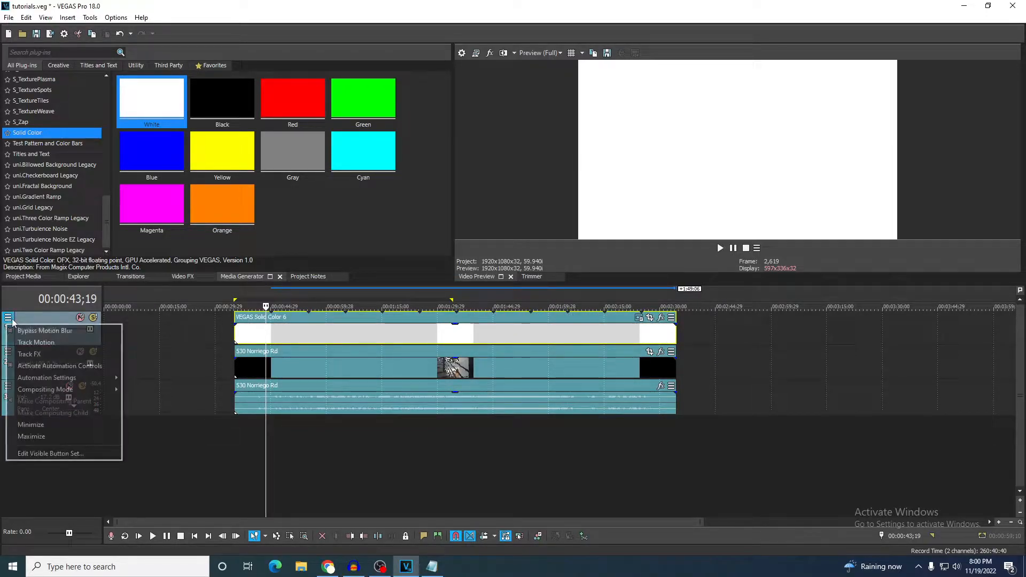
pyautogui.click(44, 389)
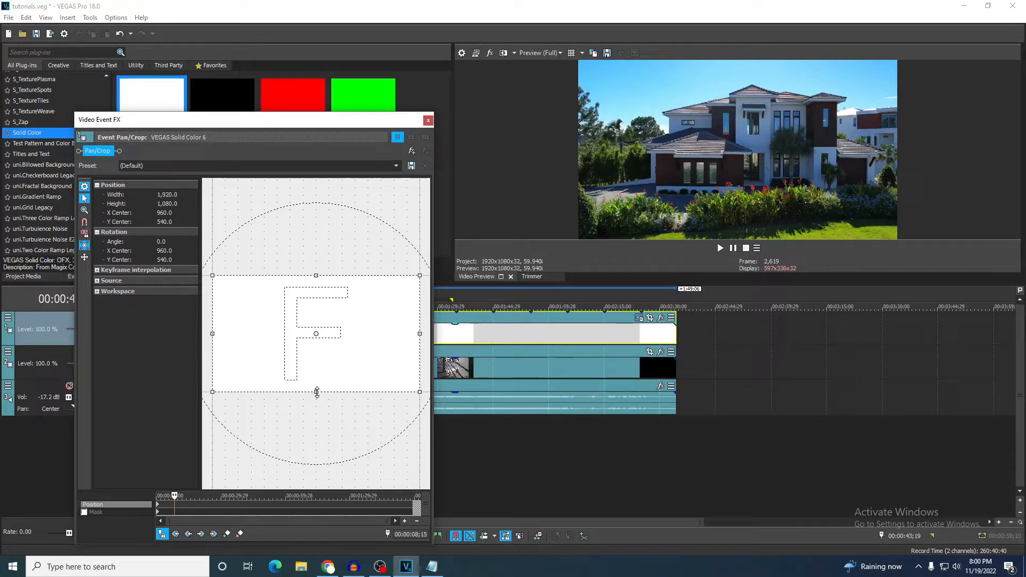
# Step: Keyframe the white frame's Pan/Crop height down to about 902 for letterbox bars, then close
pyautogui.moveTo(316, 392); pyautogui.dragTo(316, 388)
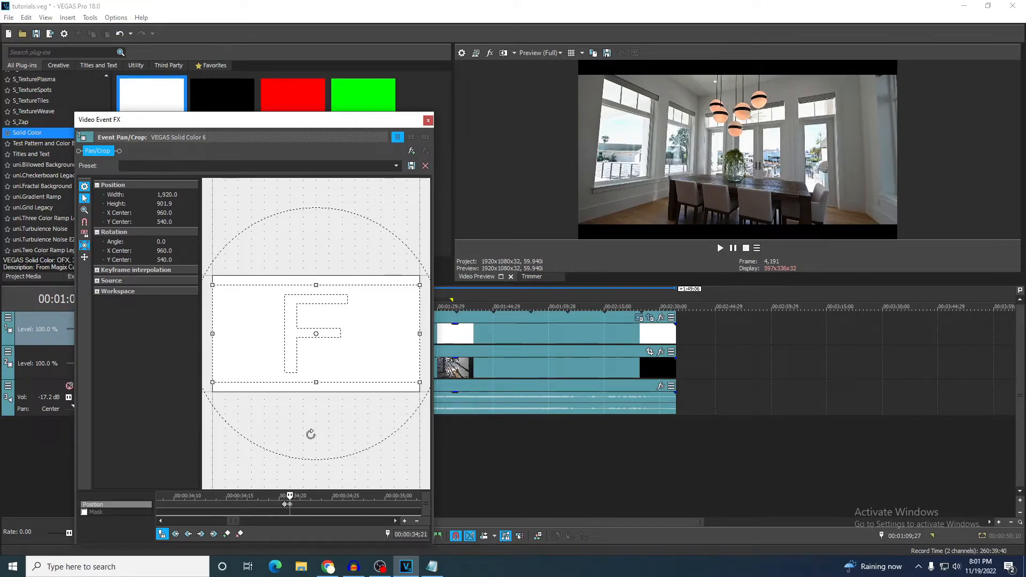
pyautogui.click(428, 121)
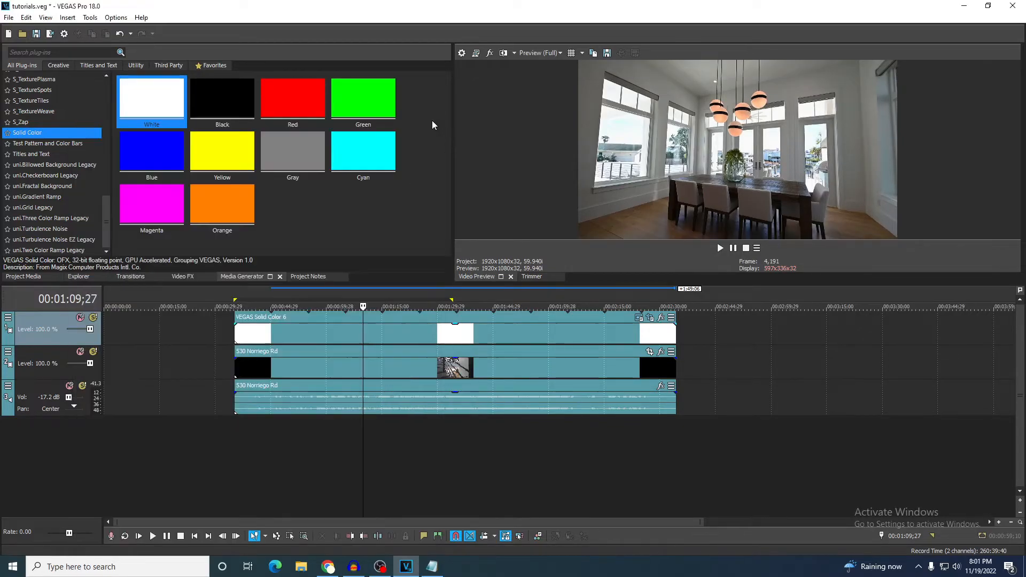